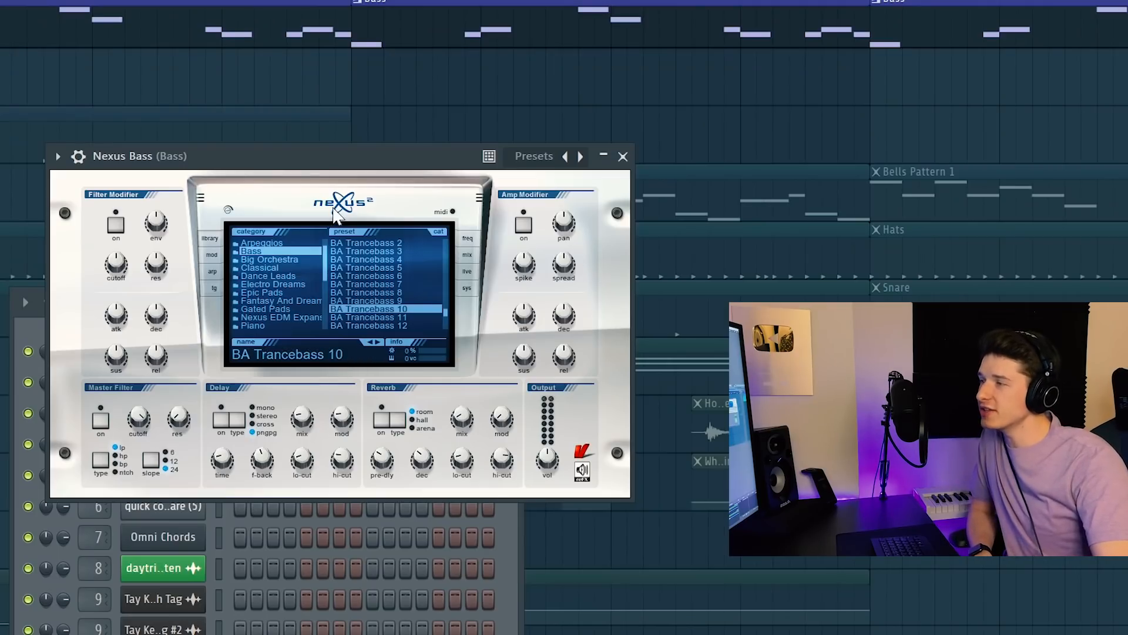
- Close the Nexus Bass plugin and open the Bass insert's Wider effect in the mixer
{"action": "left_click", "coordinate": [622, 156]}
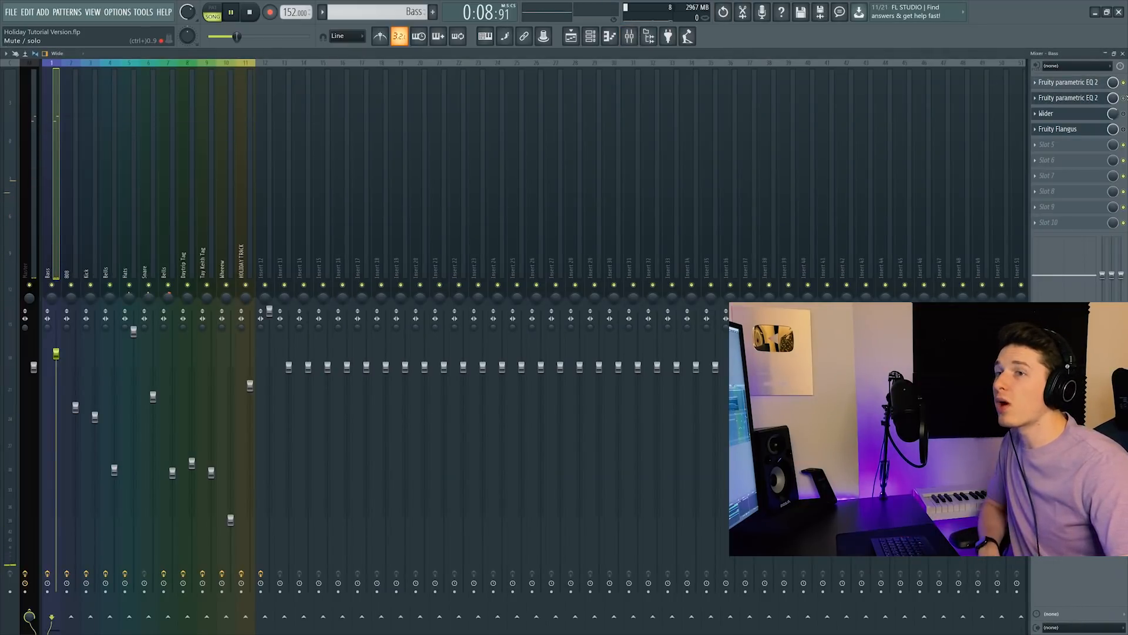
{"action": "left_click", "coordinate": [1069, 113]}
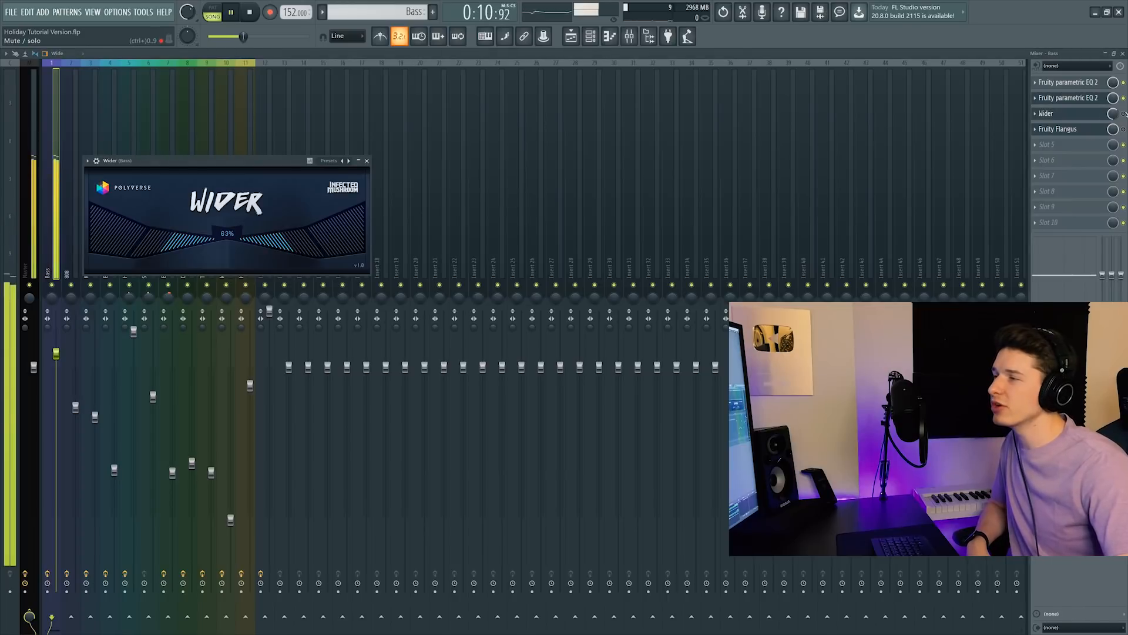
{"action": "left_click", "coordinate": [1057, 128]}
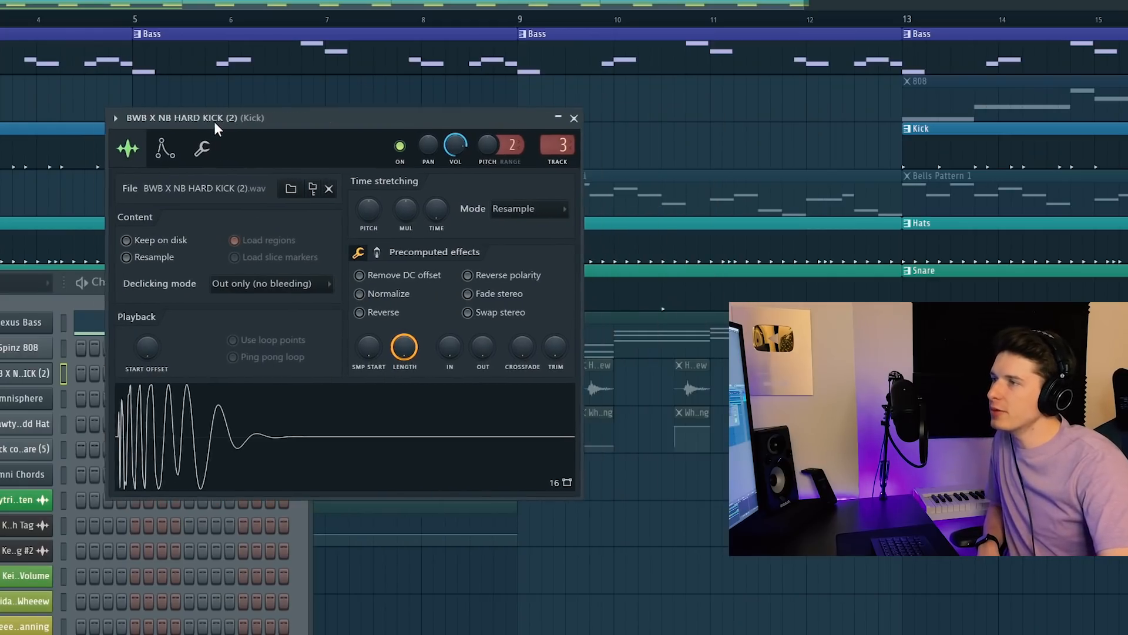
- Close the kick sample settings and view the Shawty Redd Hat notes in the piano roll
{"action": "left_click", "coordinate": [573, 118]}
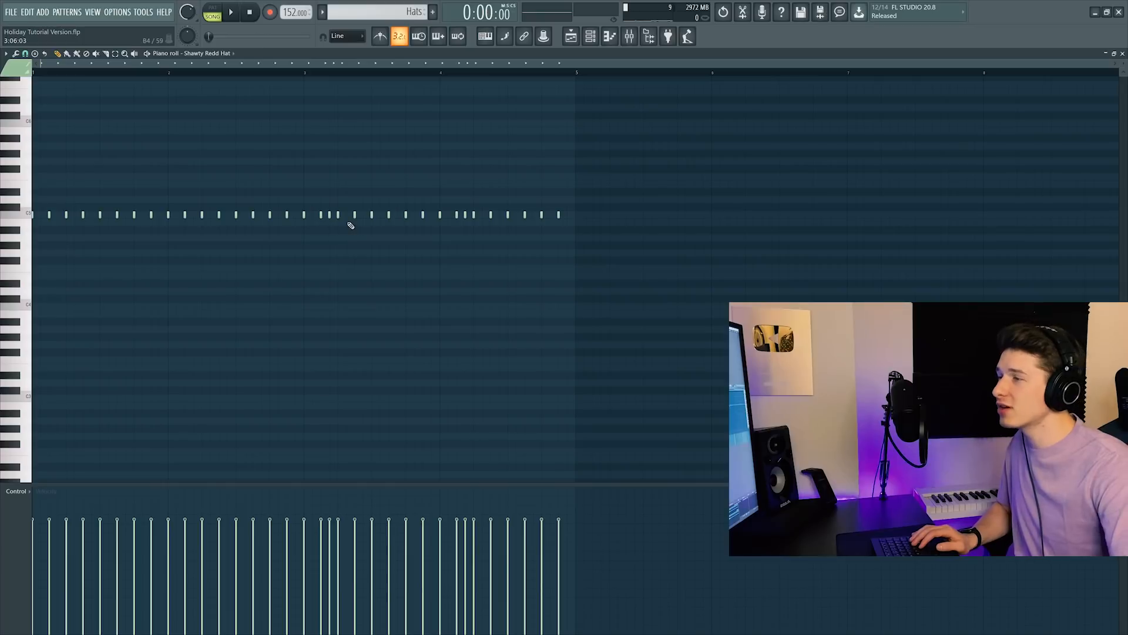
{"action": "left_click", "coordinate": [230, 13]}
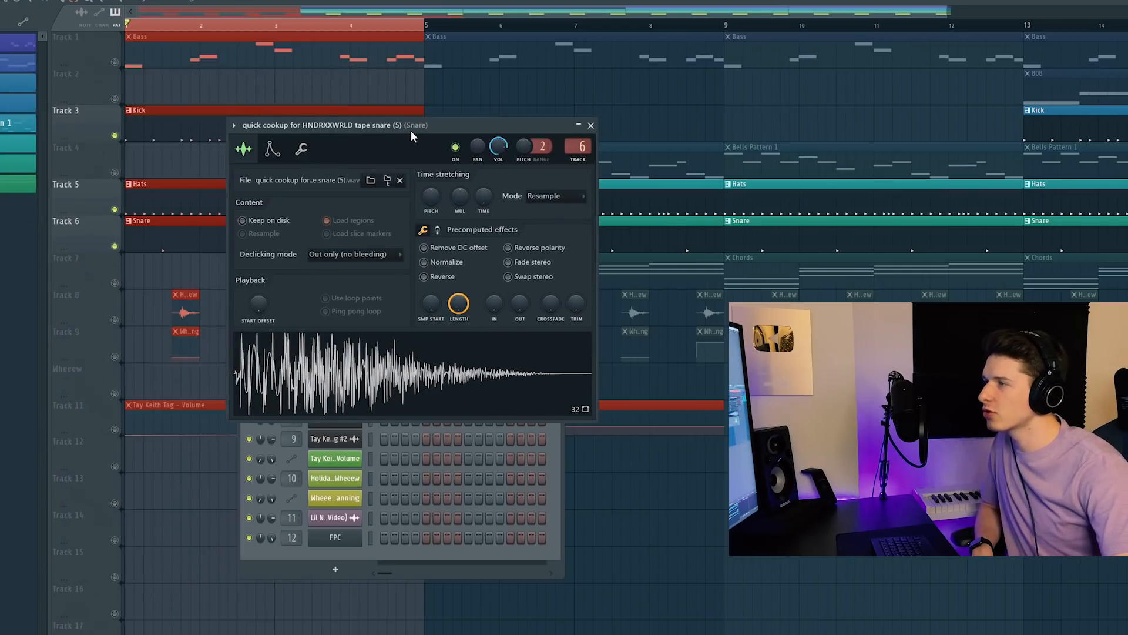
{"action": "mouse_move", "coordinate": [420, 186]}
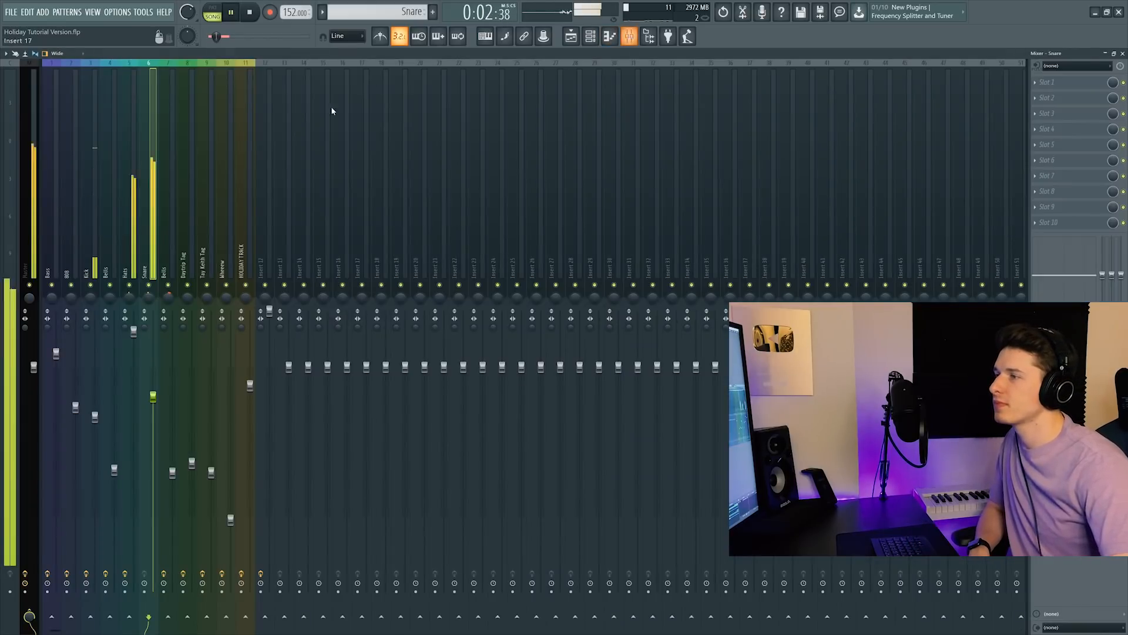
- Close the mixer after checking the empty Snare insert to return to the arrangement
{"action": "left_click", "coordinate": [571, 36]}
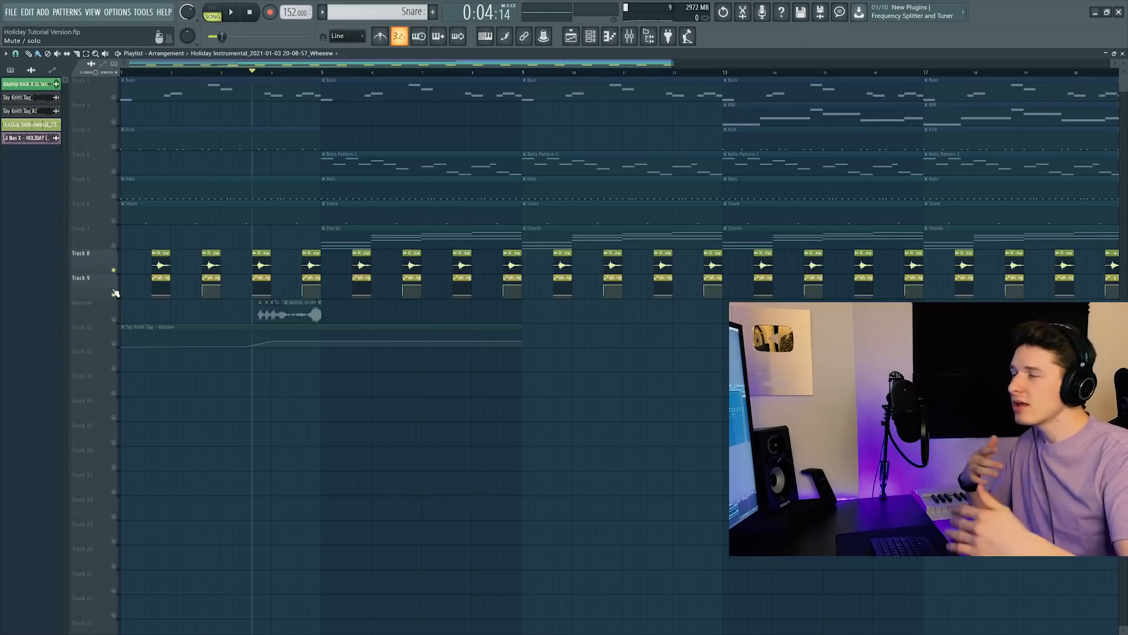
- Preview the daytrip and Tay Keith Tag vocal clips, then close their sample windows
{"action": "left_click", "coordinate": [129, 203]}
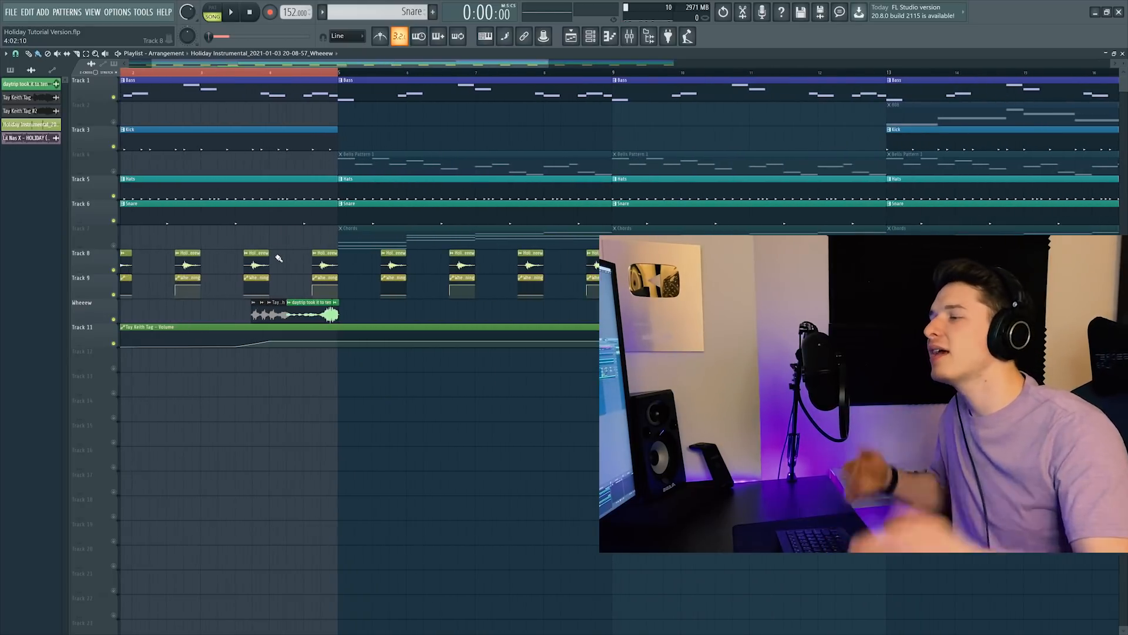
{"action": "left_click", "coordinate": [228, 12]}
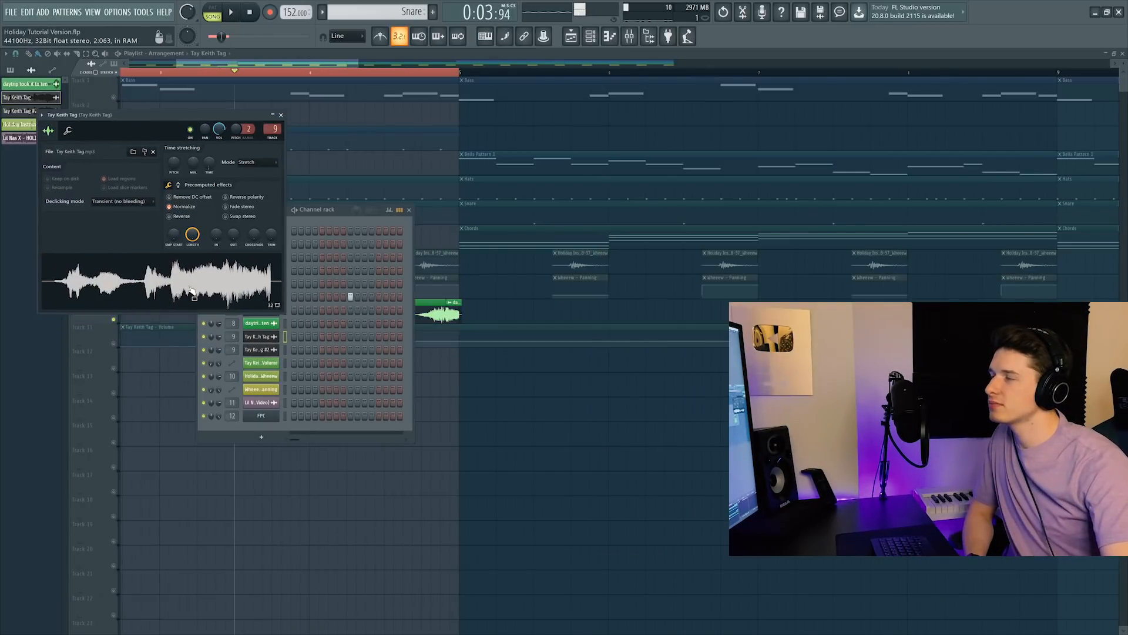
{"action": "left_click", "coordinate": [261, 362]}
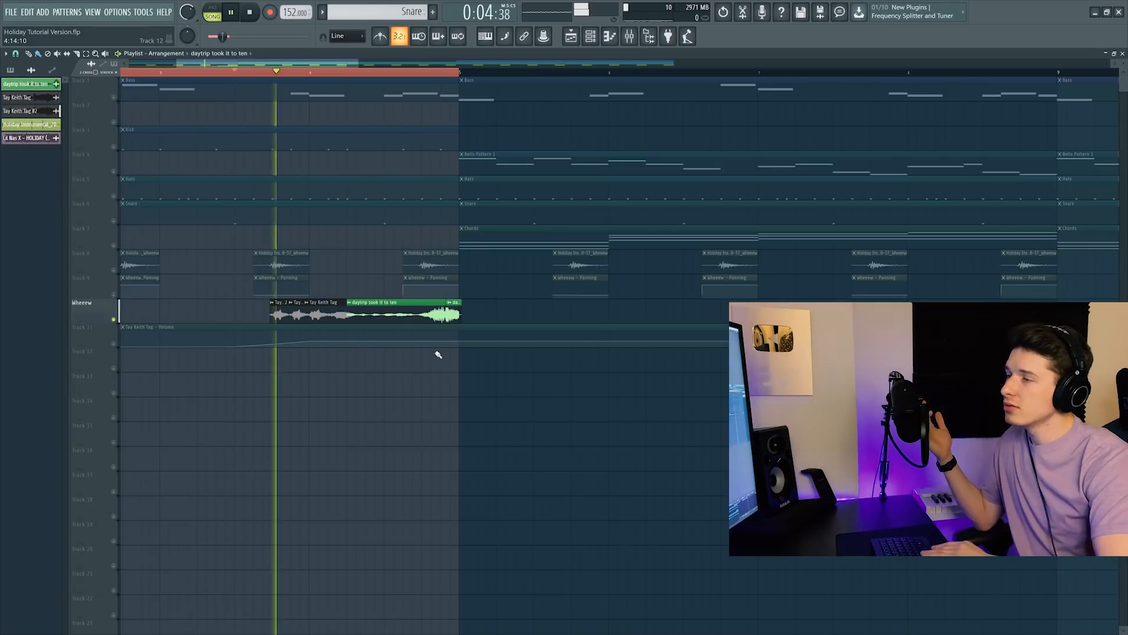
- Inspect the Daytrip Tag insert's Fruity delay 2 in the mixer, then close the mixer
{"action": "left_click", "coordinate": [629, 36]}
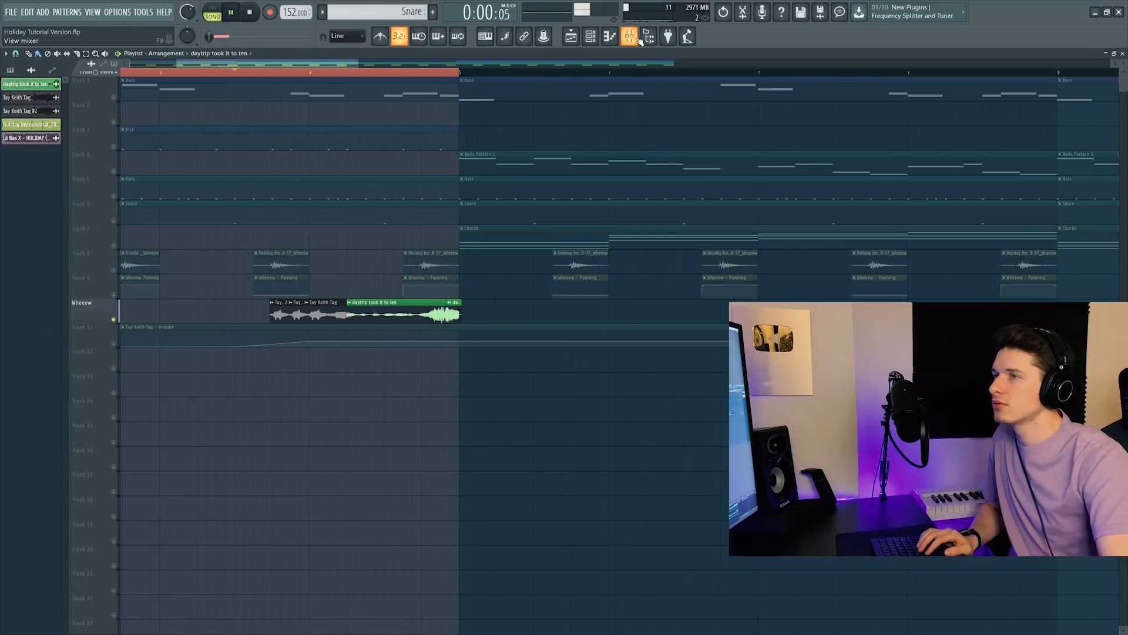
{"action": "left_click", "coordinate": [628, 36]}
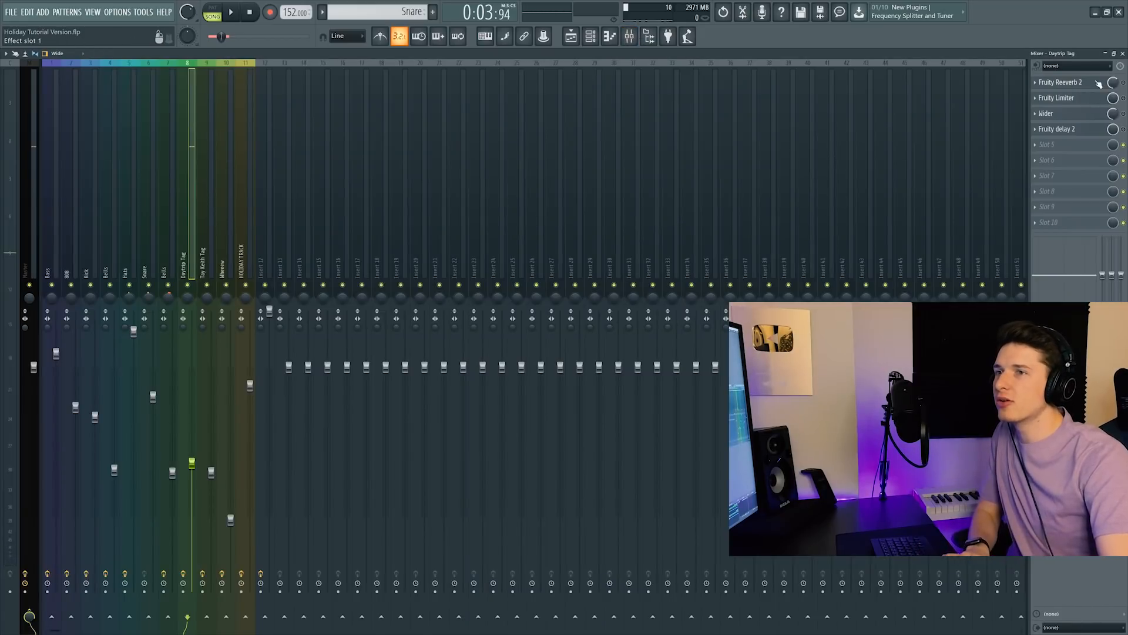
{"action": "left_click", "coordinate": [1046, 113]}
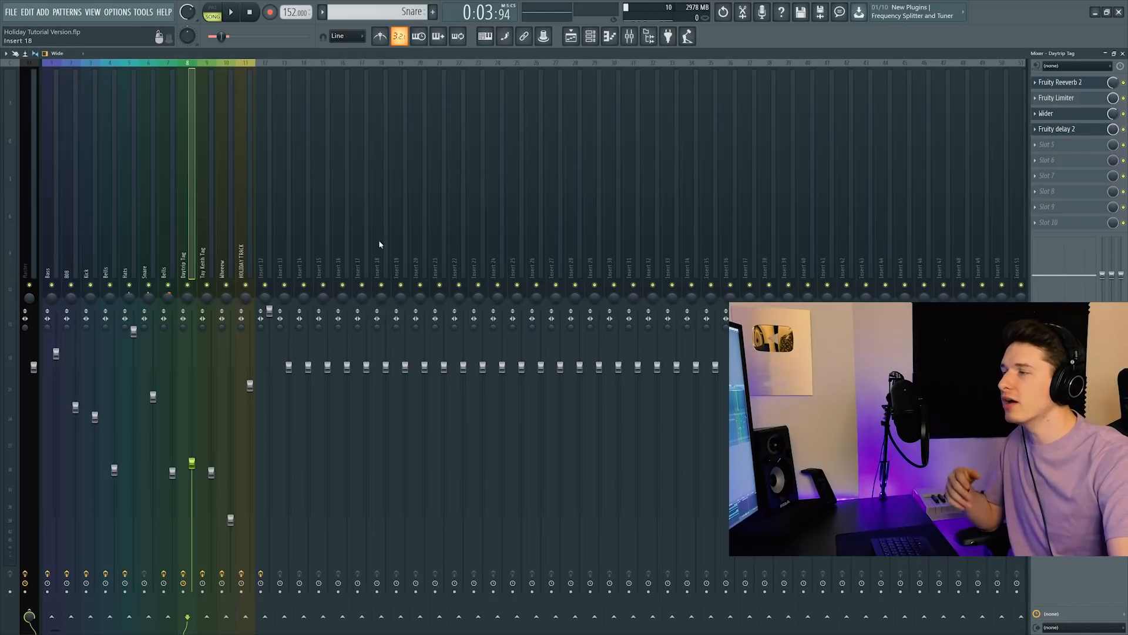
{"action": "left_click", "coordinate": [1057, 129]}
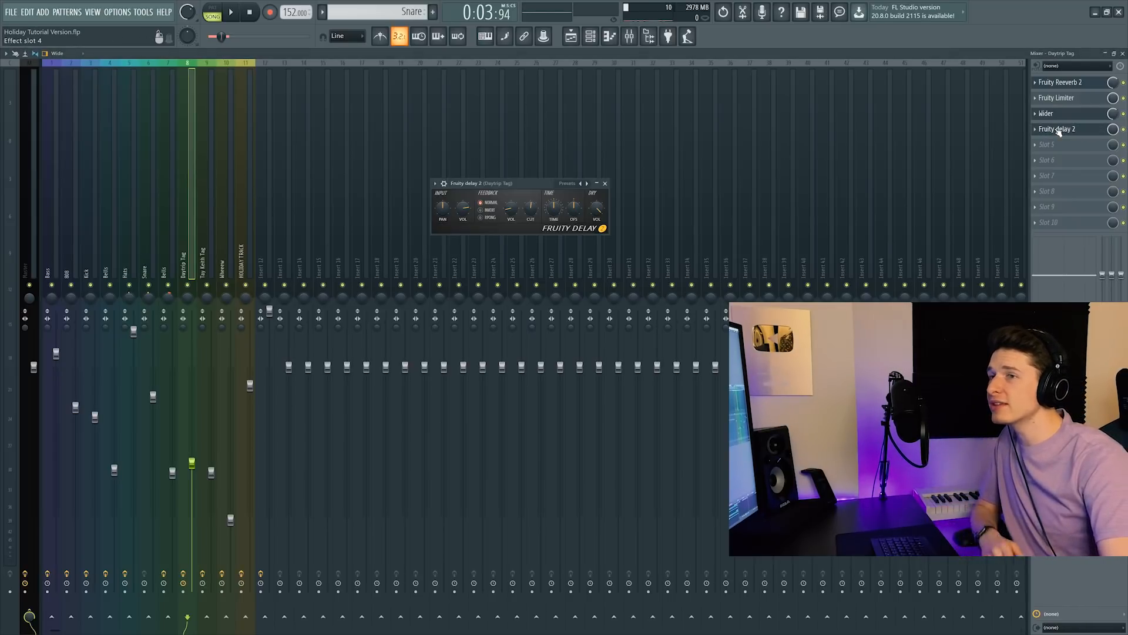
{"action": "left_click", "coordinate": [605, 182]}
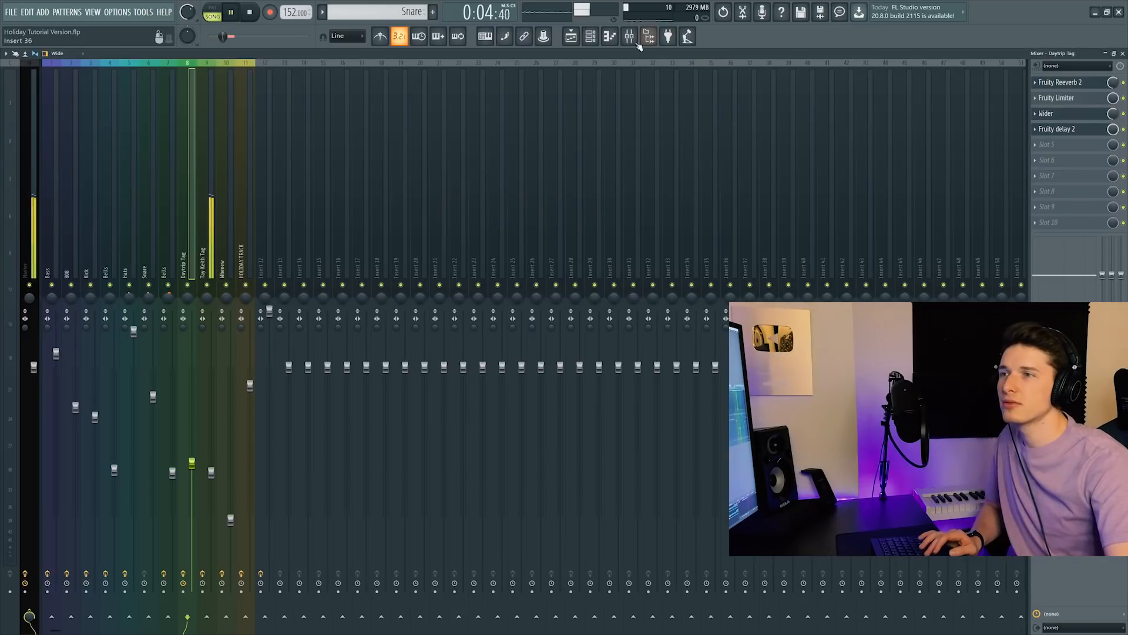
{"action": "left_click", "coordinate": [570, 36]}
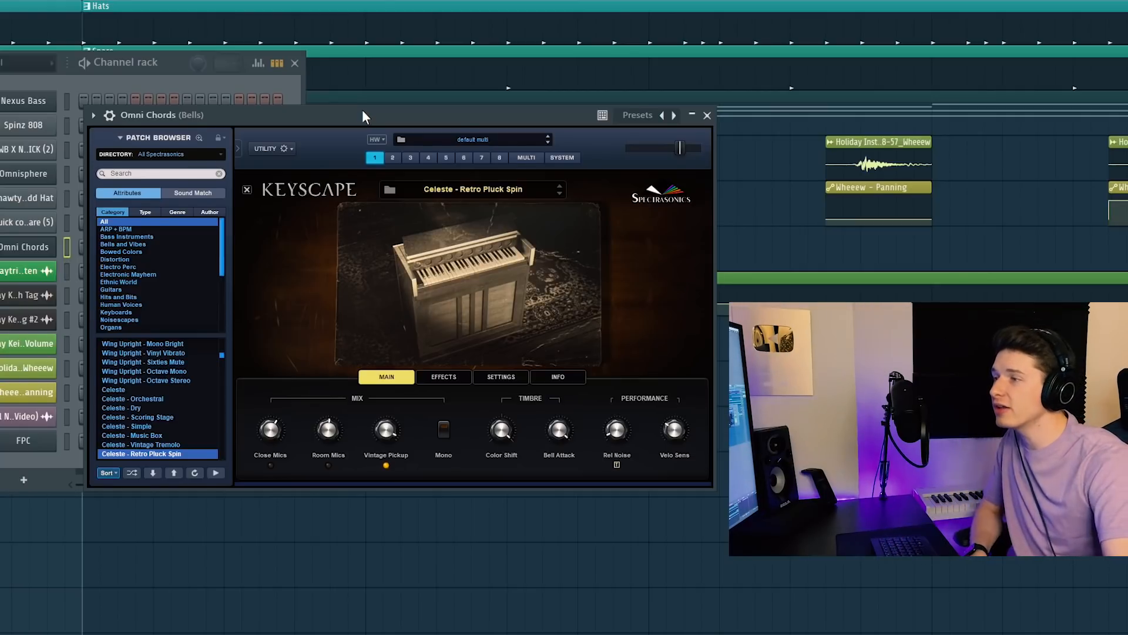
- Select the Bells insert and open its Fruity Reeverb 2, RC-20 and parametric EQ slots
{"action": "left_click", "coordinate": [706, 115]}
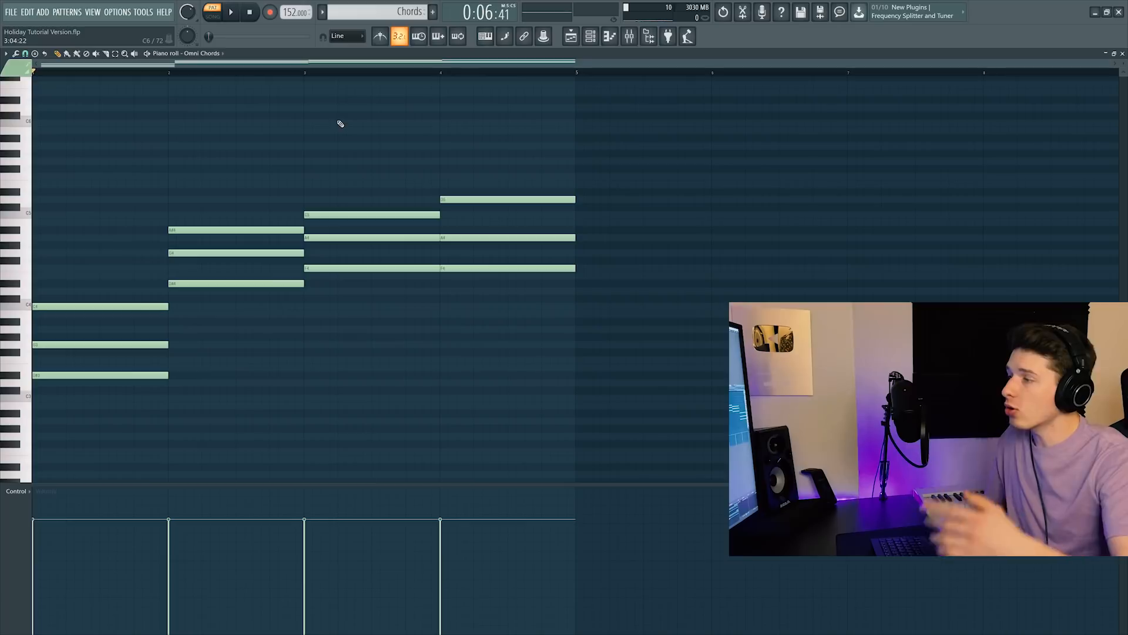
{"action": "left_click", "coordinate": [231, 13]}
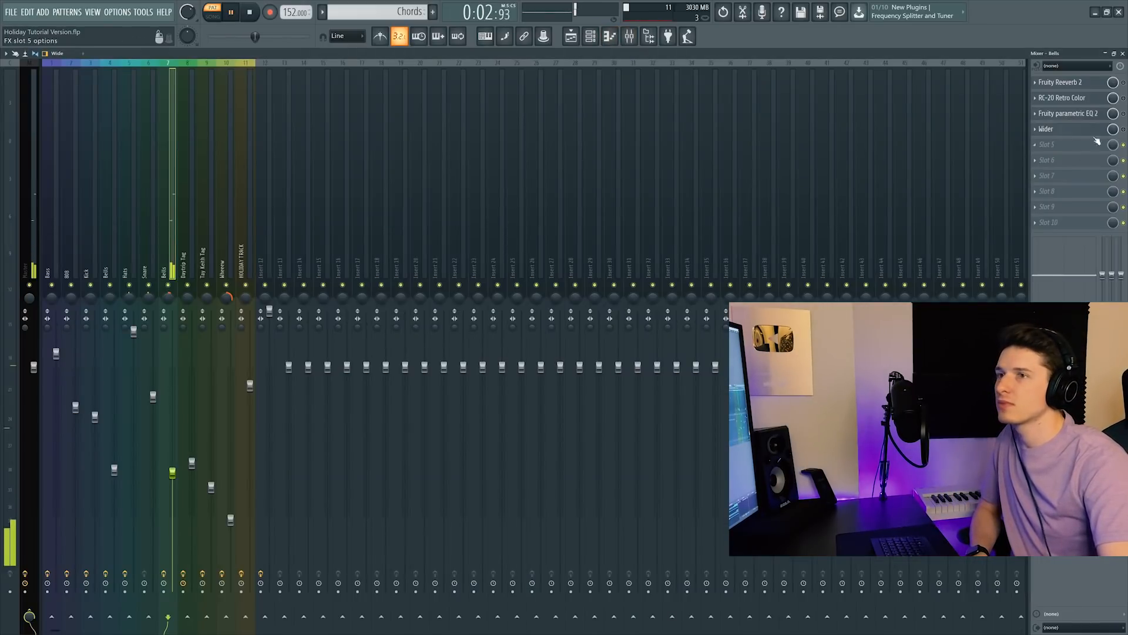
{"action": "left_click", "coordinate": [1068, 83]}
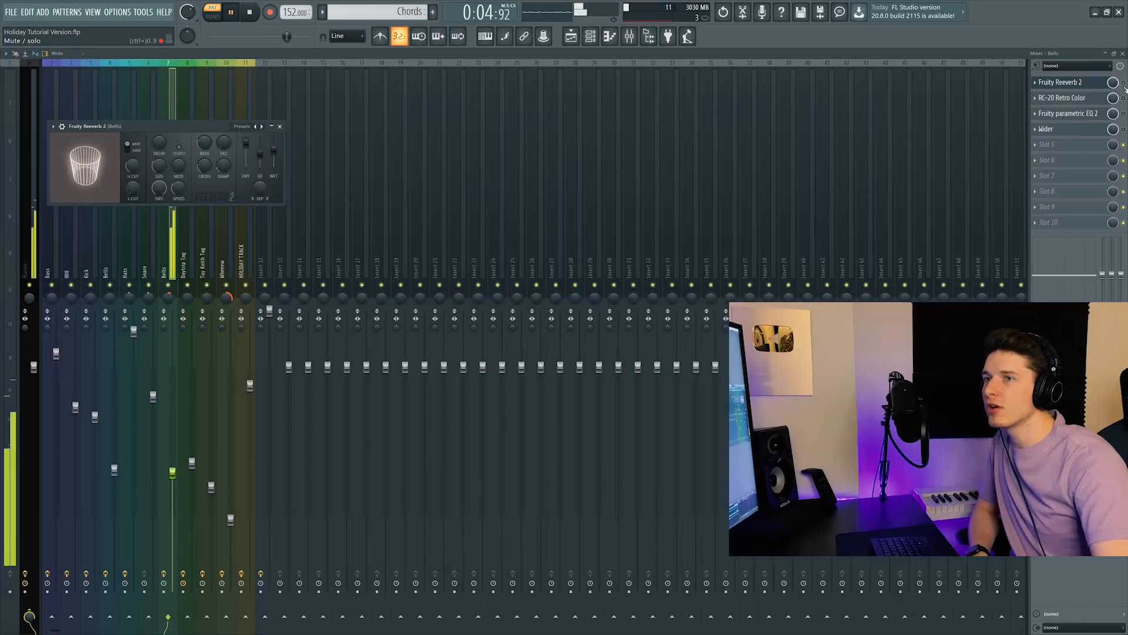
{"action": "left_click", "coordinate": [1068, 97]}
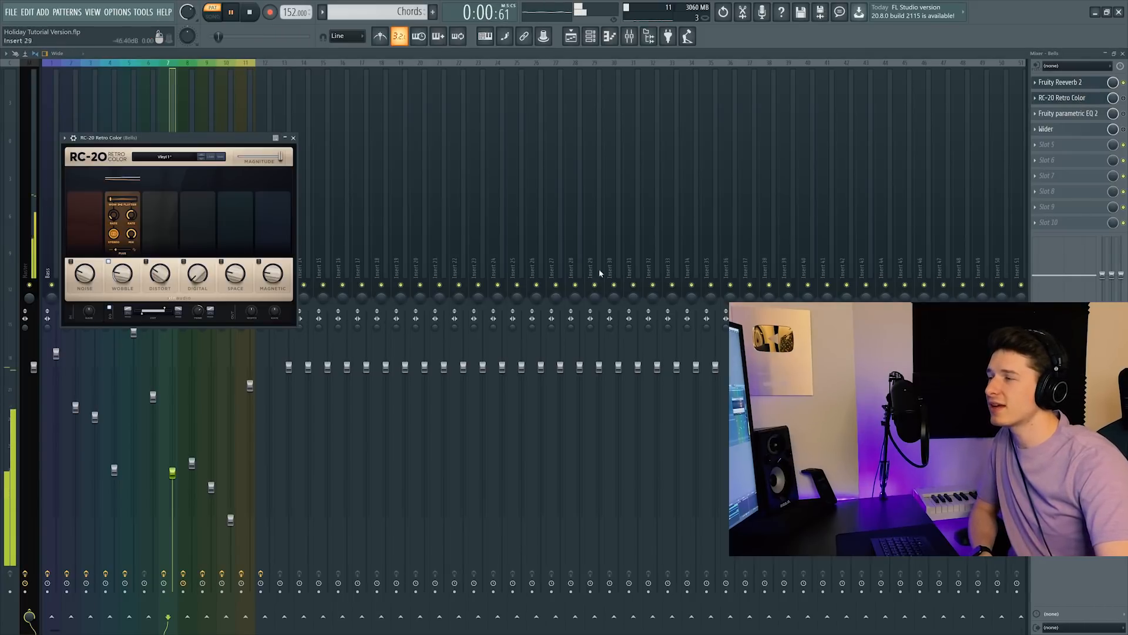
{"action": "left_click", "coordinate": [1068, 113]}
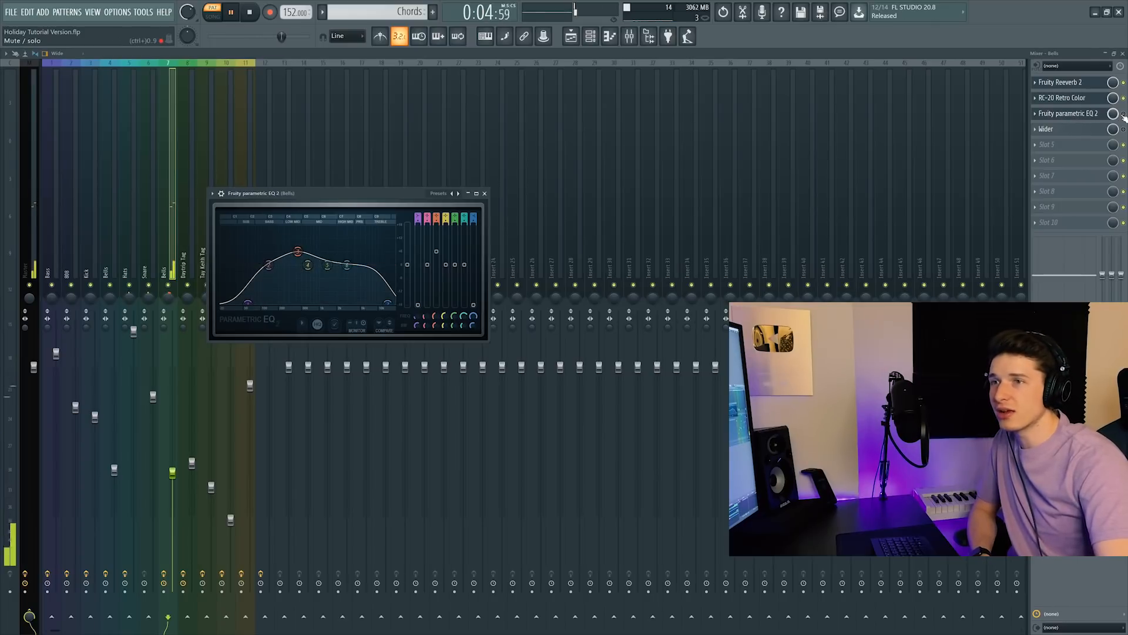
{"action": "left_click", "coordinate": [484, 193]}
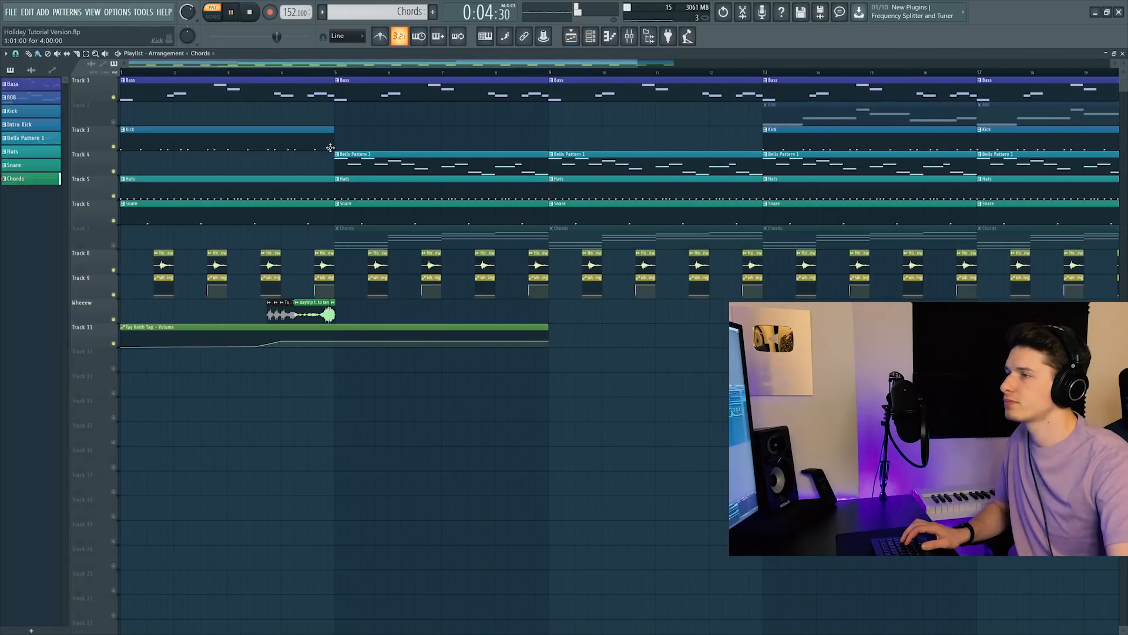
- Play Bells Pattern 1, then open the Bells insert's RC-20 Retro Color in the mixer
{"action": "left_click", "coordinate": [212, 12]}
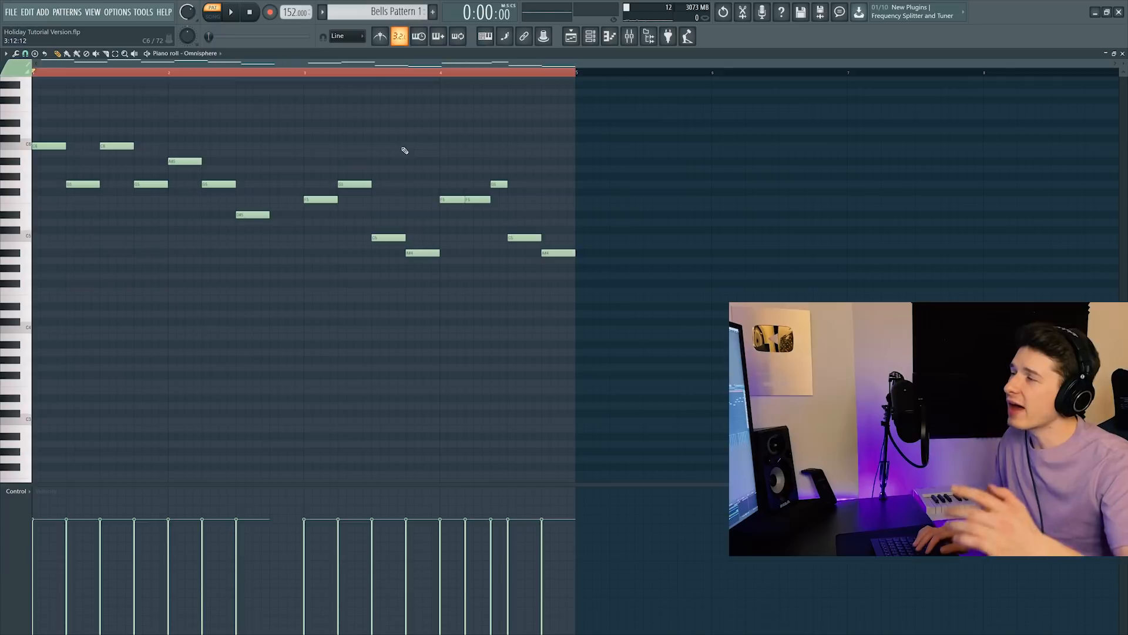
{"action": "left_click", "coordinate": [230, 12]}
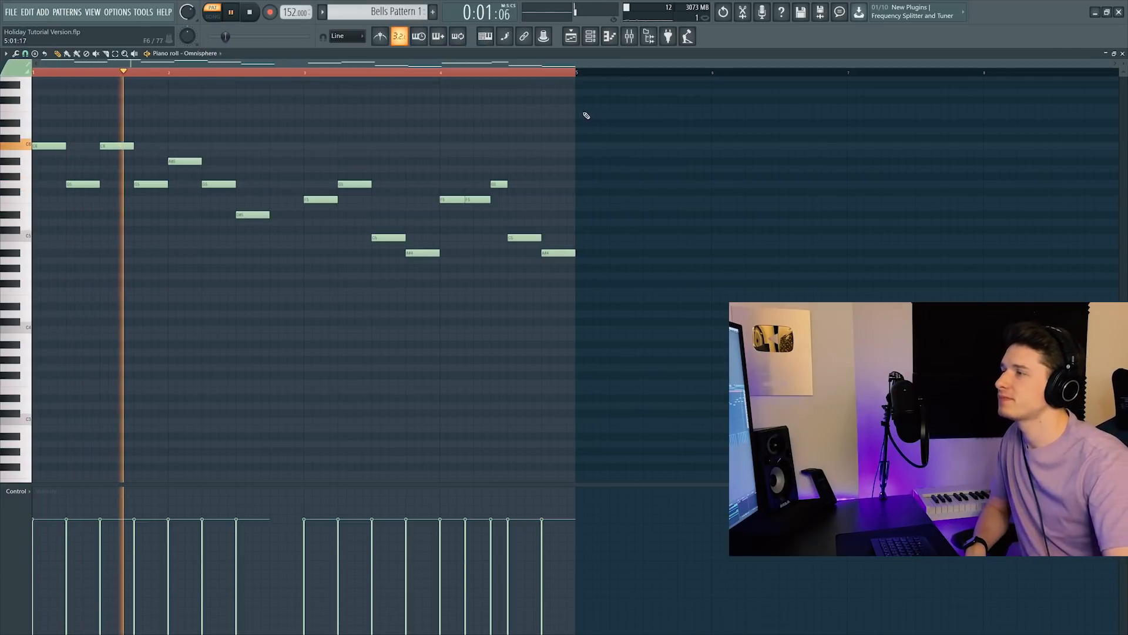
{"action": "left_click", "coordinate": [629, 36]}
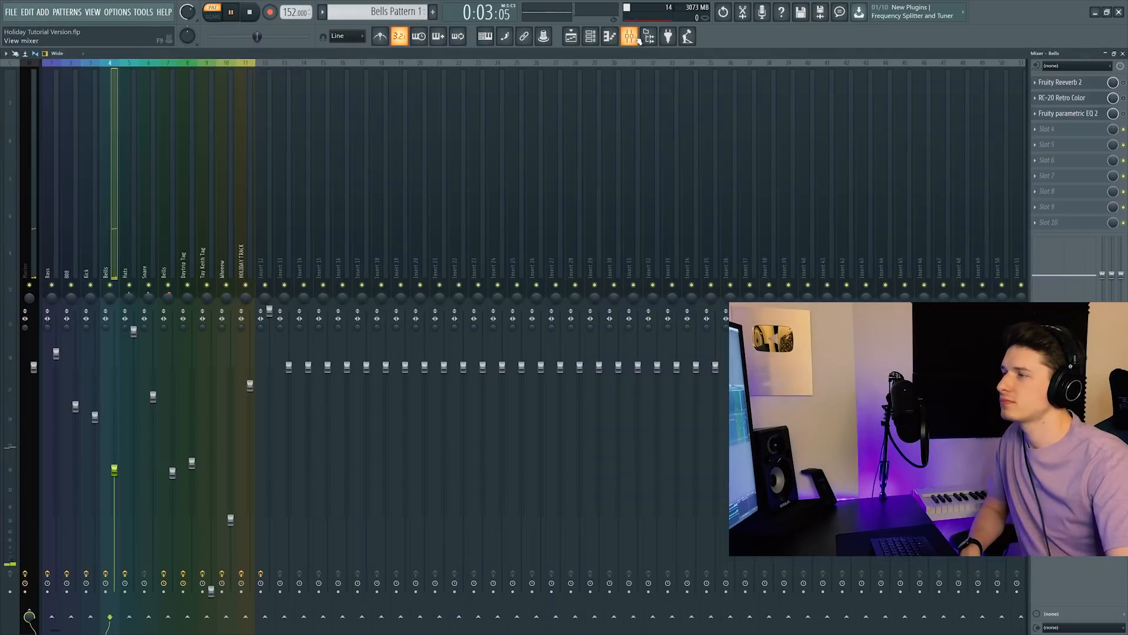
{"action": "left_click", "coordinate": [1064, 83]}
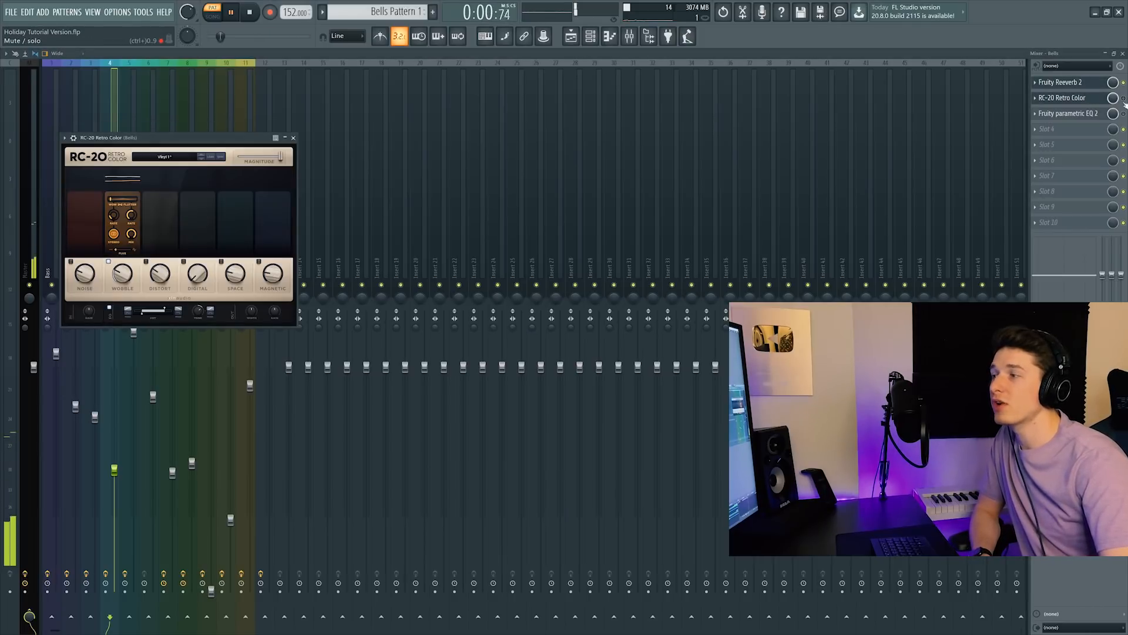
{"action": "left_click", "coordinate": [1068, 113]}
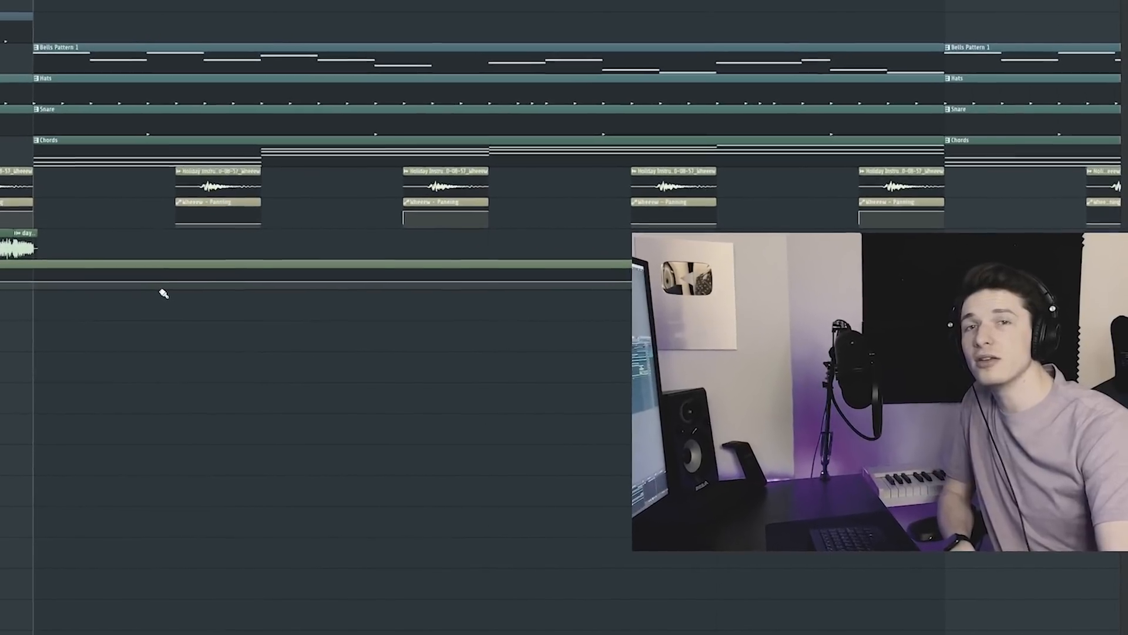
- Scroll the playlist to review the intro's bells, hats, snare, chords and vocal tags
{"action": "scroll", "scroll_direction": "down", "scroll_amount": 3}
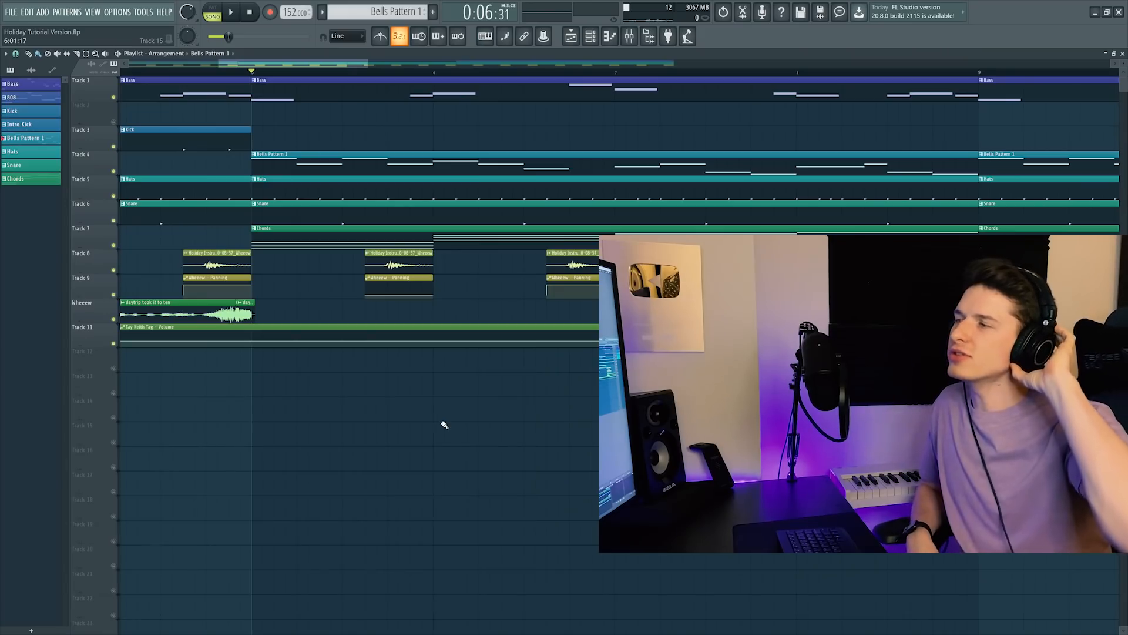
{"action": "mouse_move", "coordinate": [380, 403]}
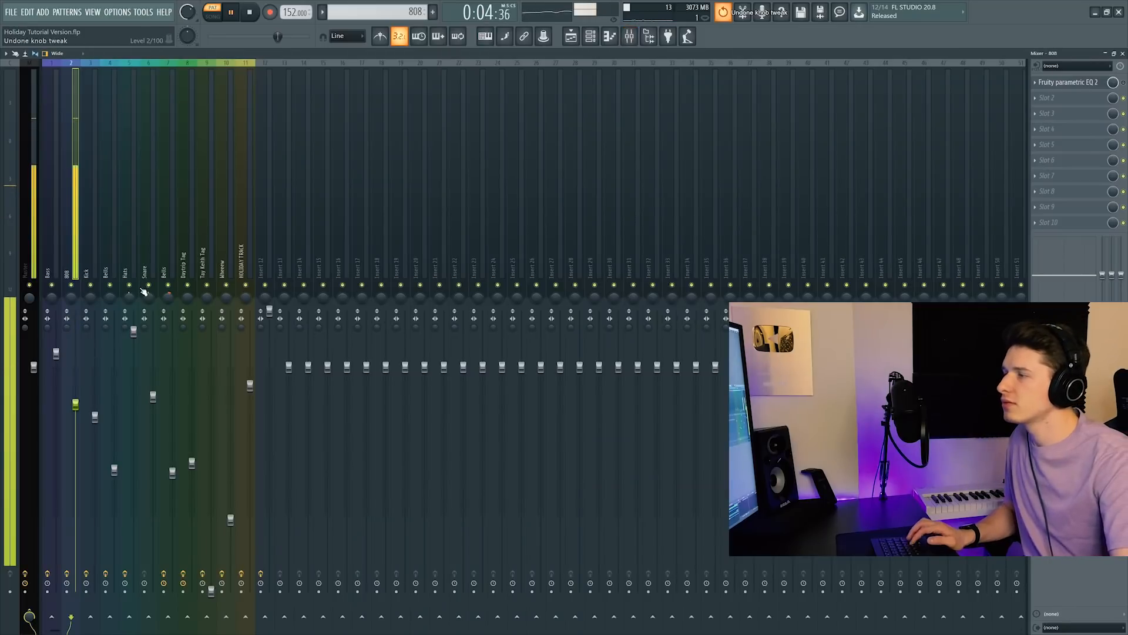
- Review the 808 insert's parametric EQ, then play the full section from bar 13
{"action": "left_click", "coordinate": [1069, 83]}
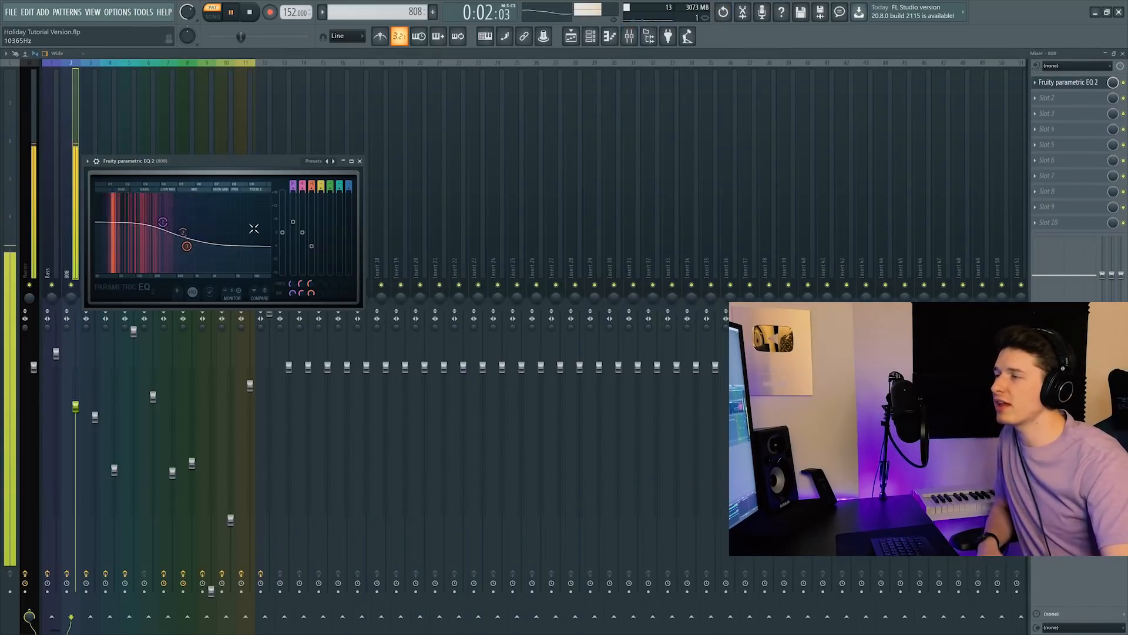
{"action": "left_click", "coordinate": [250, 13]}
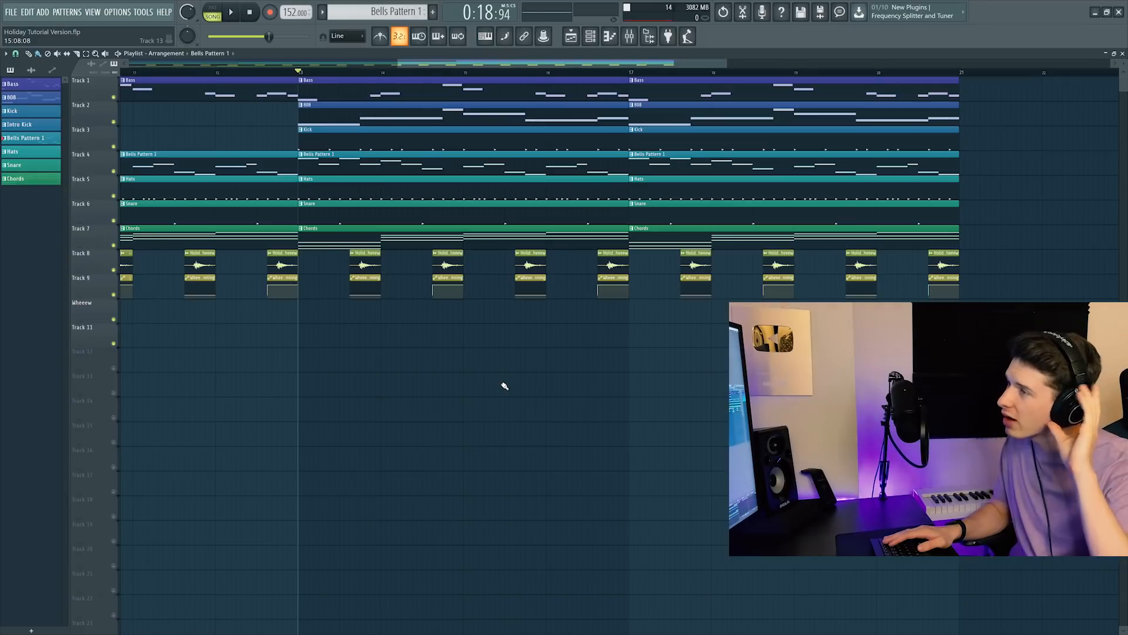
{"action": "mouse_move", "coordinate": [499, 391]}
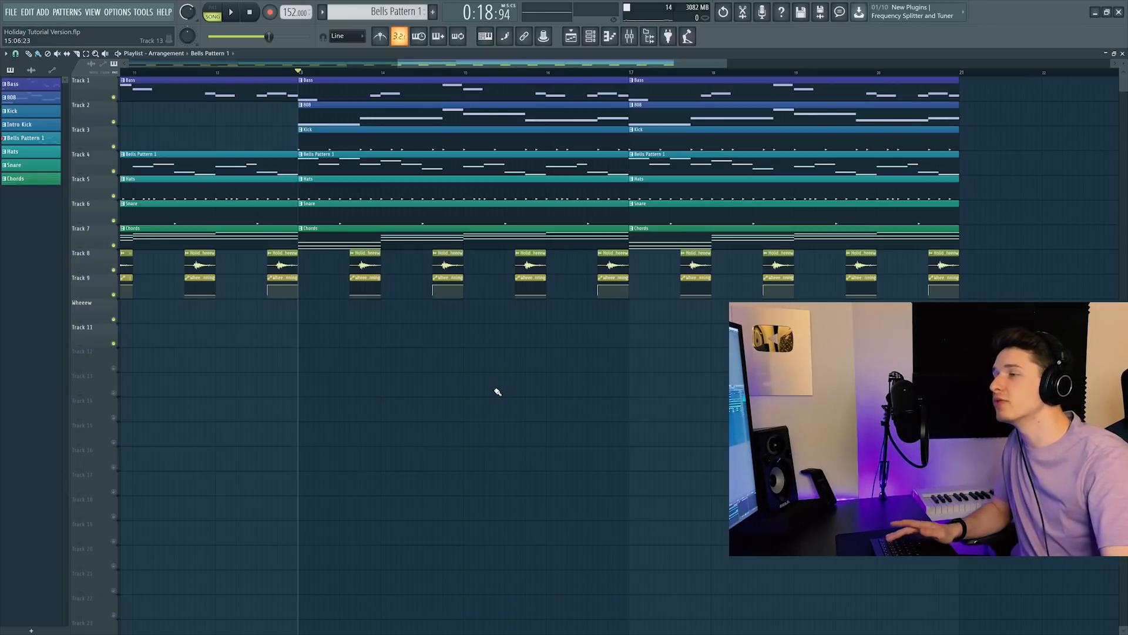
{"action": "left_click", "coordinate": [228, 12]}
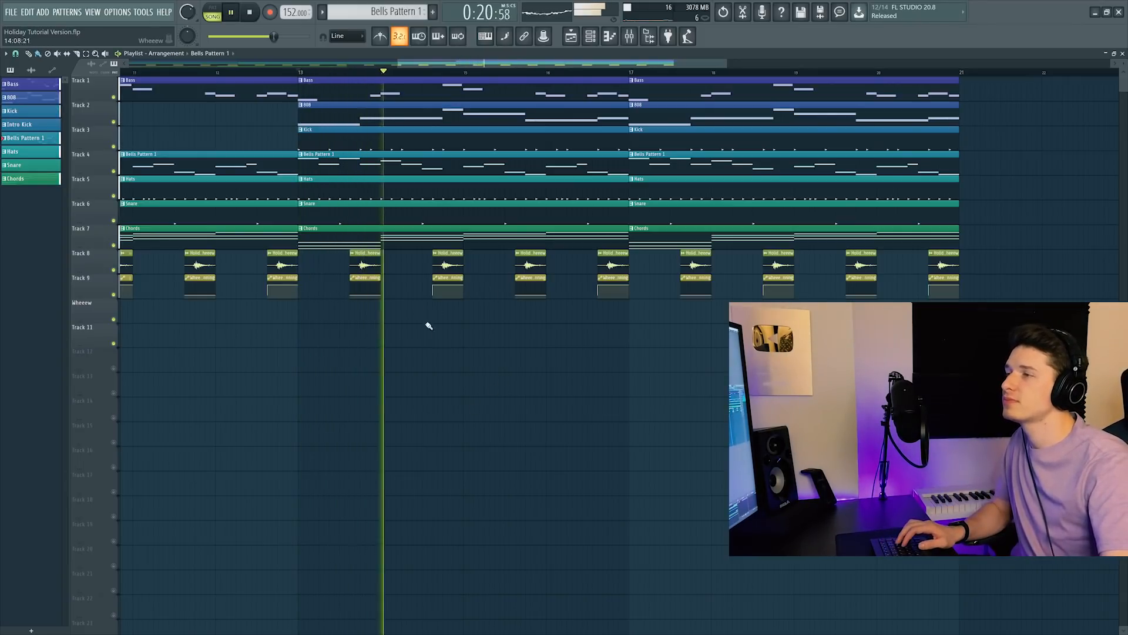